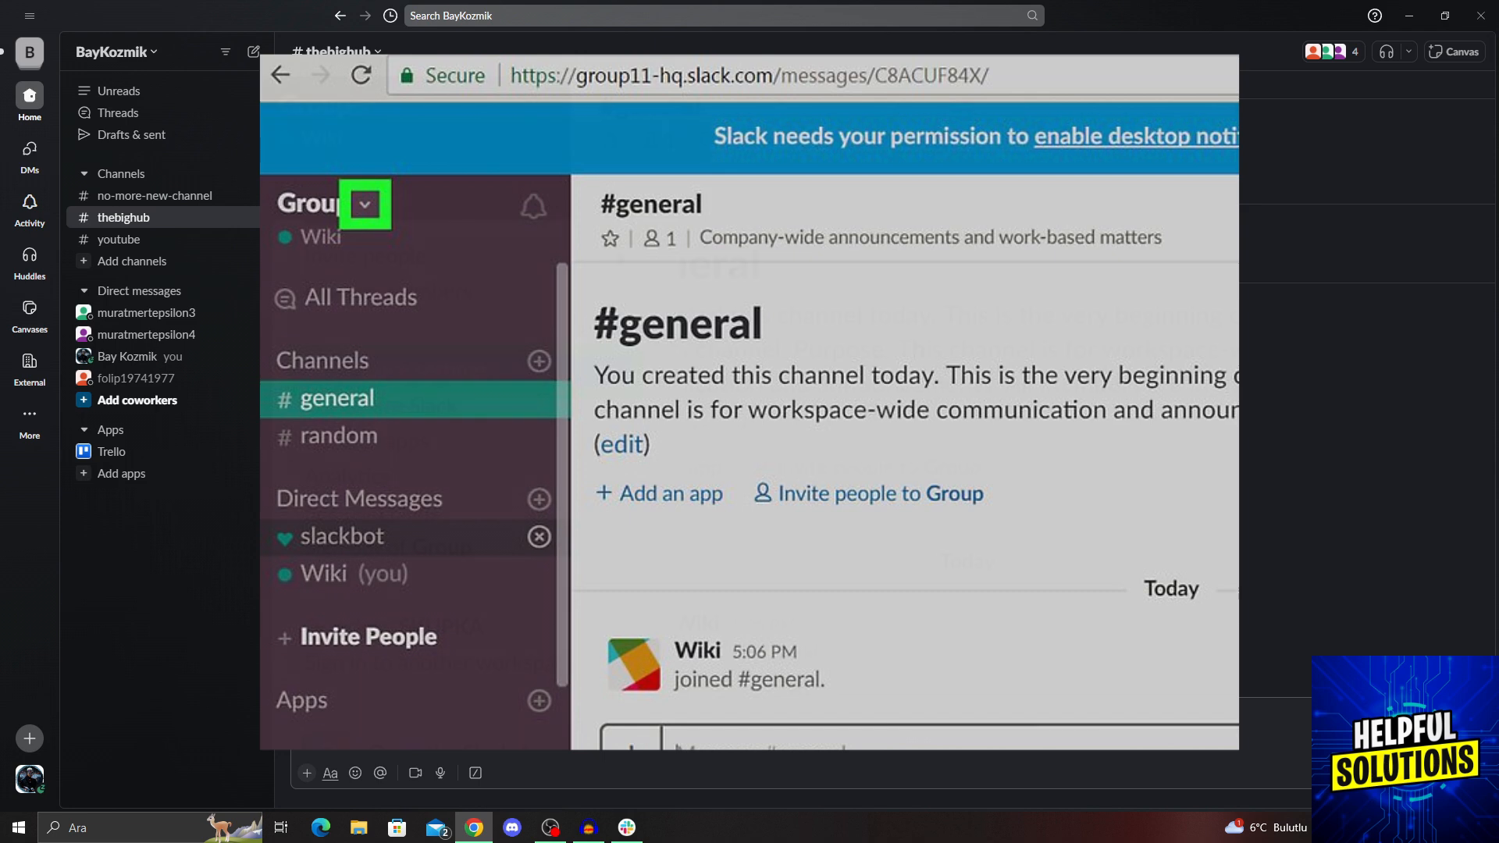
# Step: Open Workspace settings from the Group workspace's name menu
pyautogui.click(364, 204)
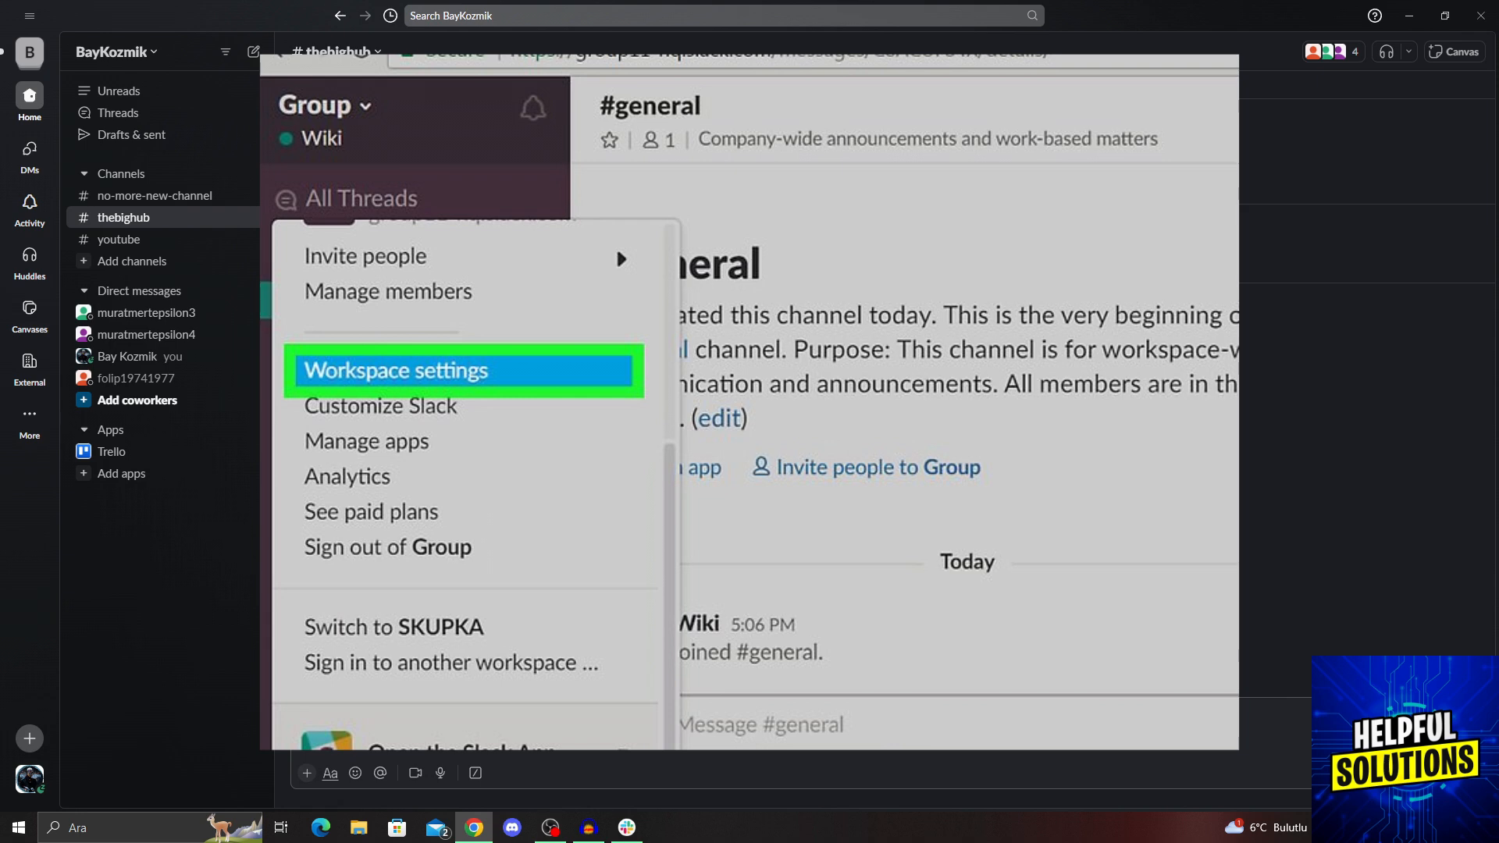
pyautogui.click(393, 371)
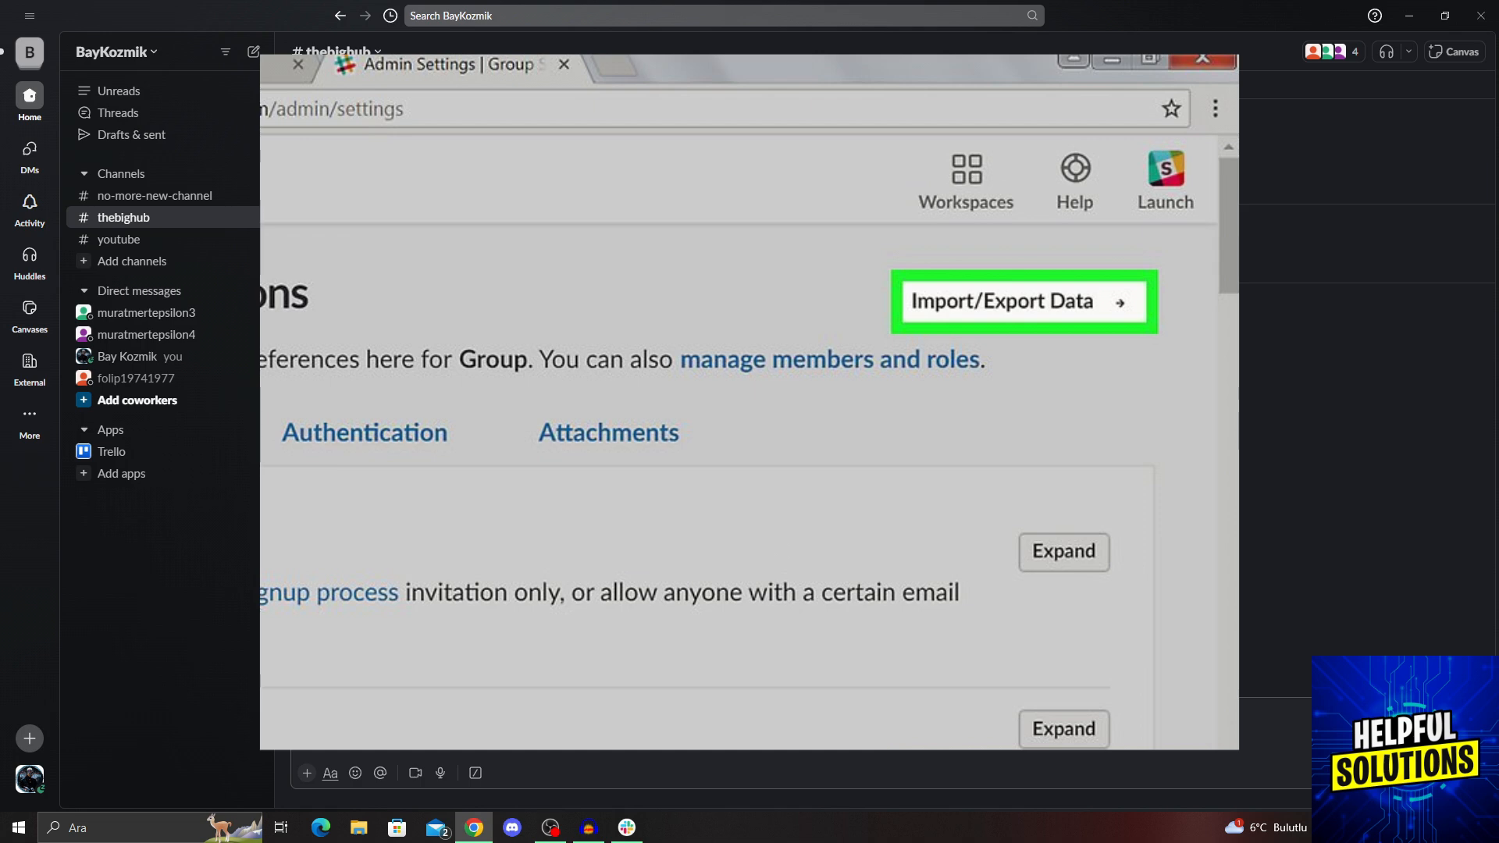
# Step: Start a manual data export of the Group workspace from Import/Export Data
pyautogui.click(1022, 300)
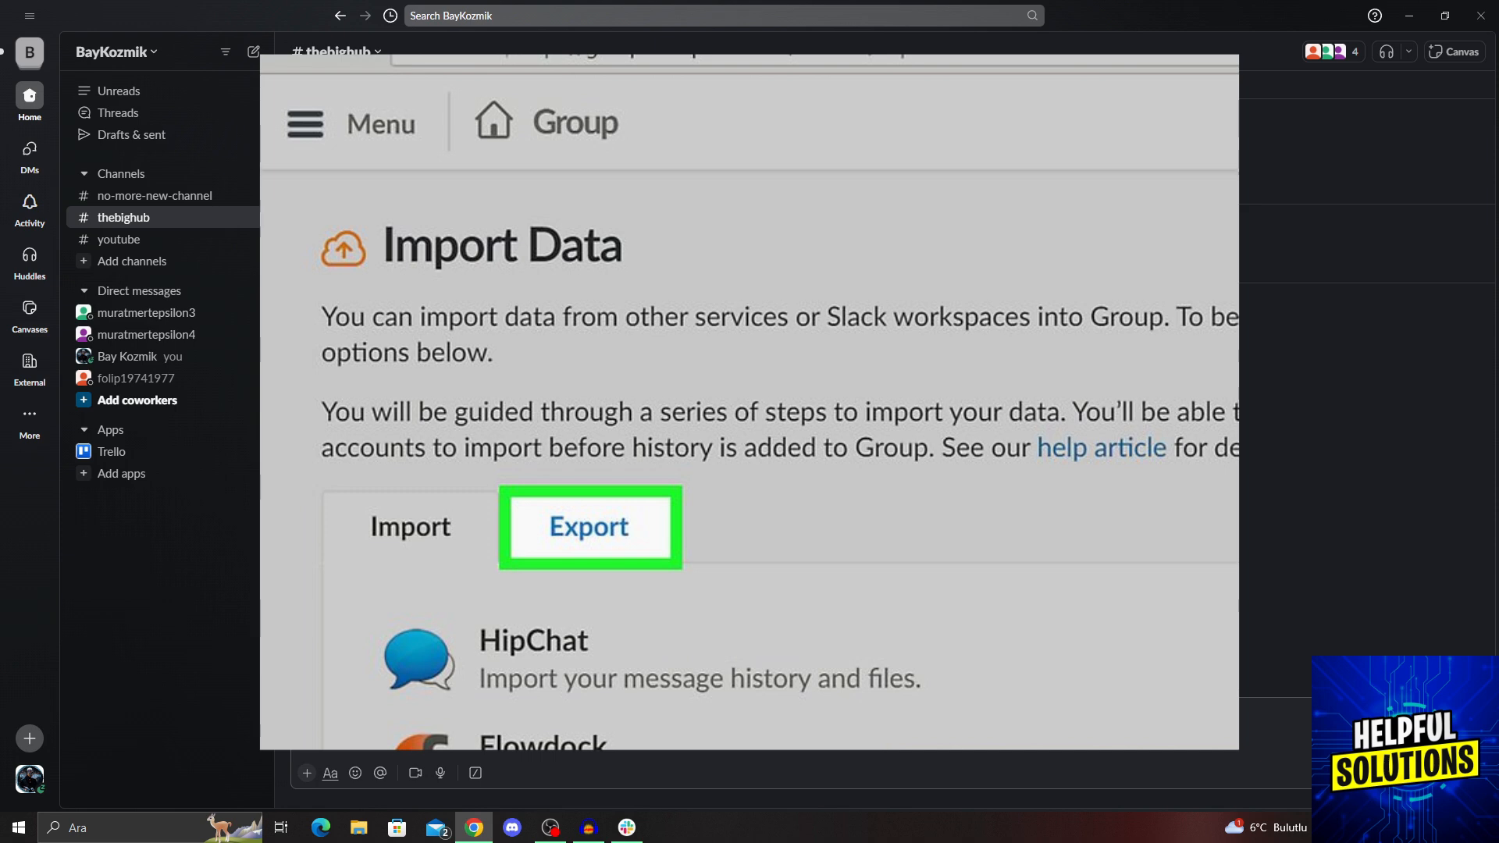
pyautogui.click(588, 527)
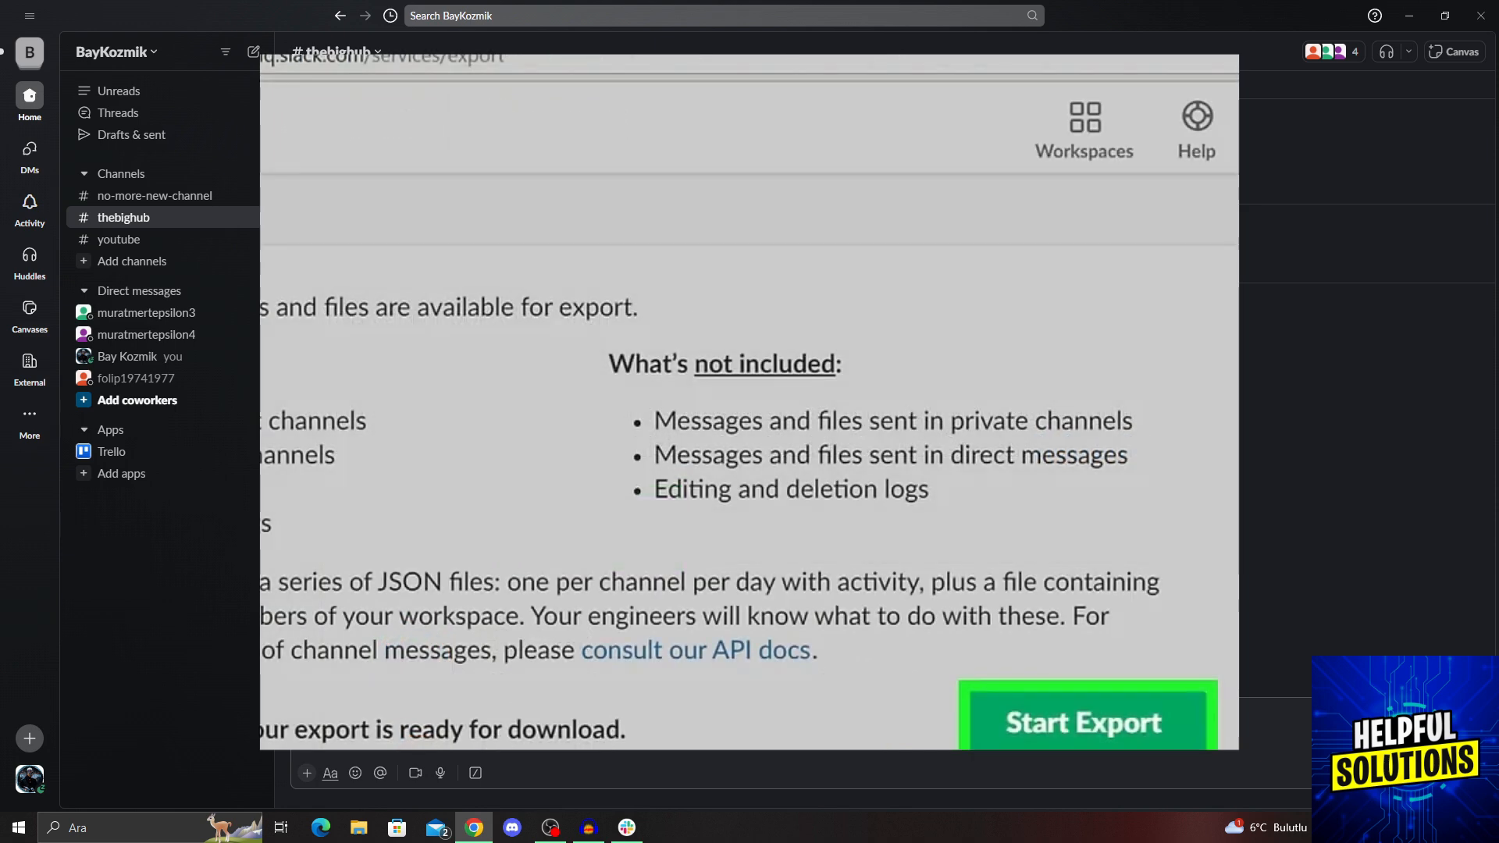
pyautogui.click(1083, 721)
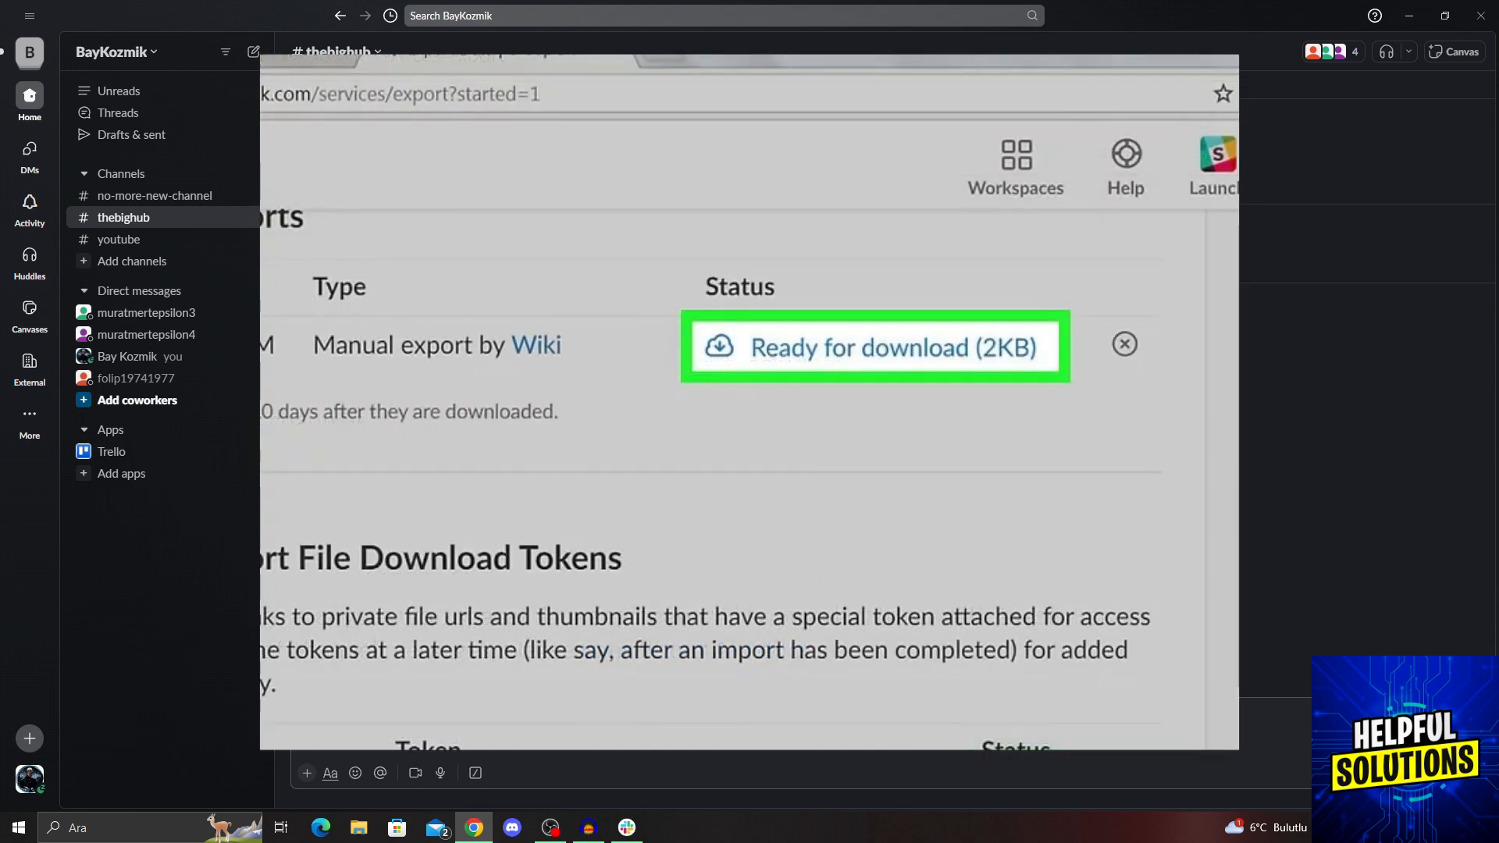
# Step: Download the finished Group workspace export
pyautogui.click(873, 346)
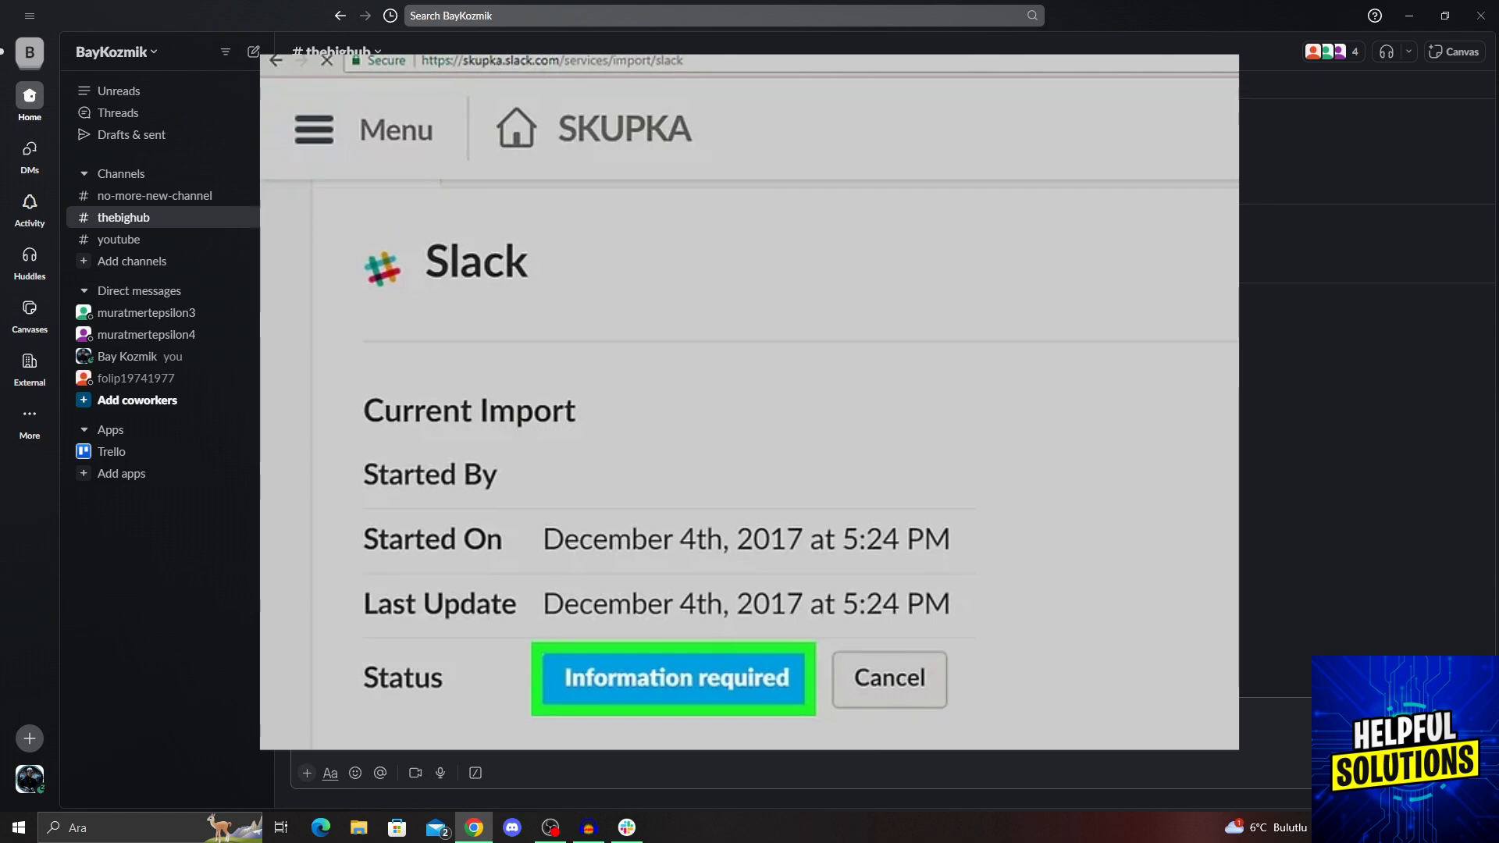
# Step: Review the import's users and channels and confirm importing into SKUPKA
pyautogui.click(673, 678)
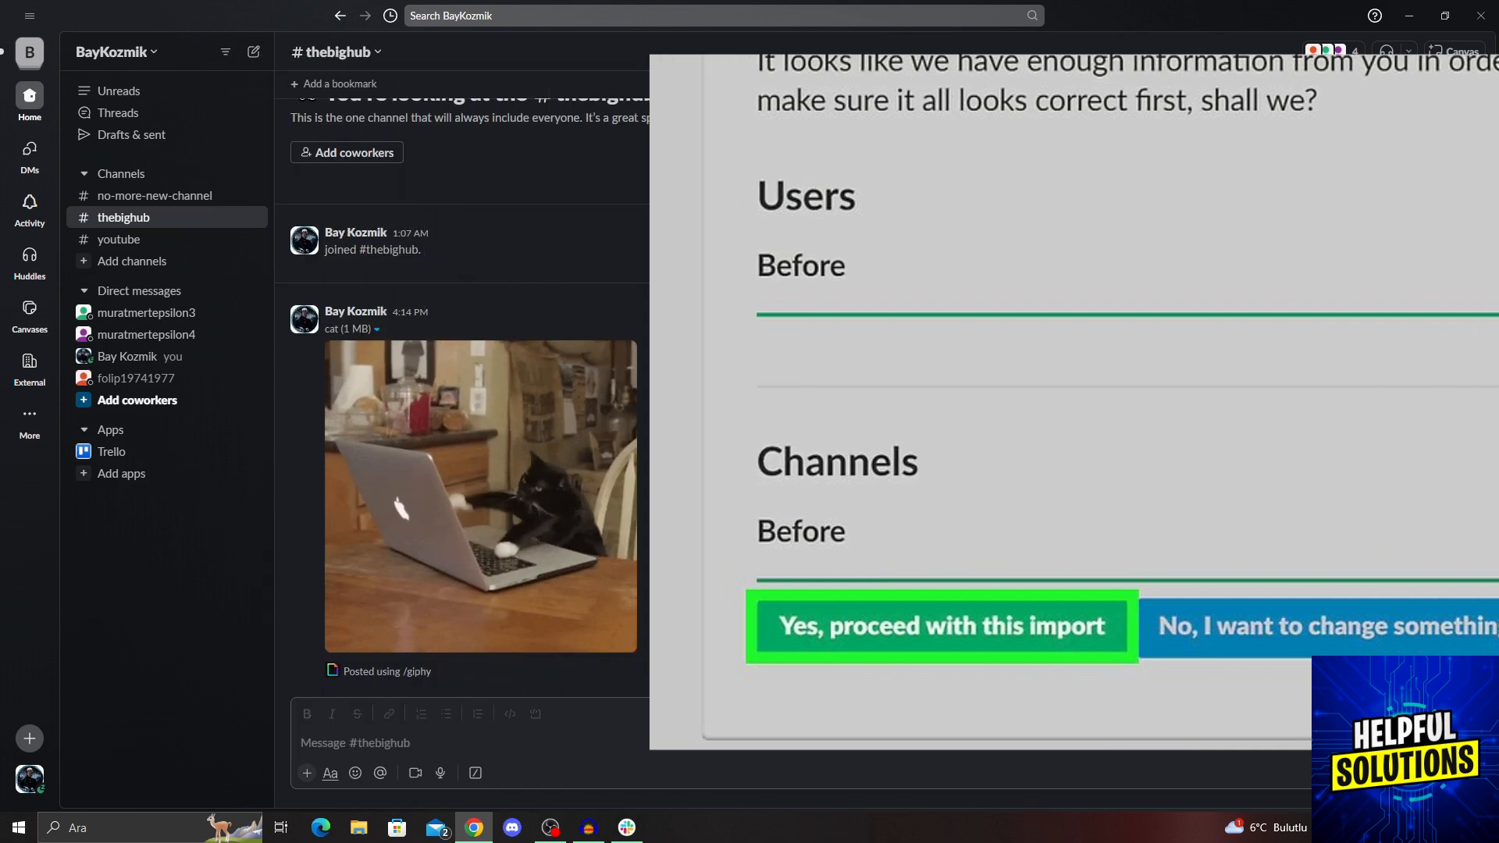
pyautogui.click(941, 626)
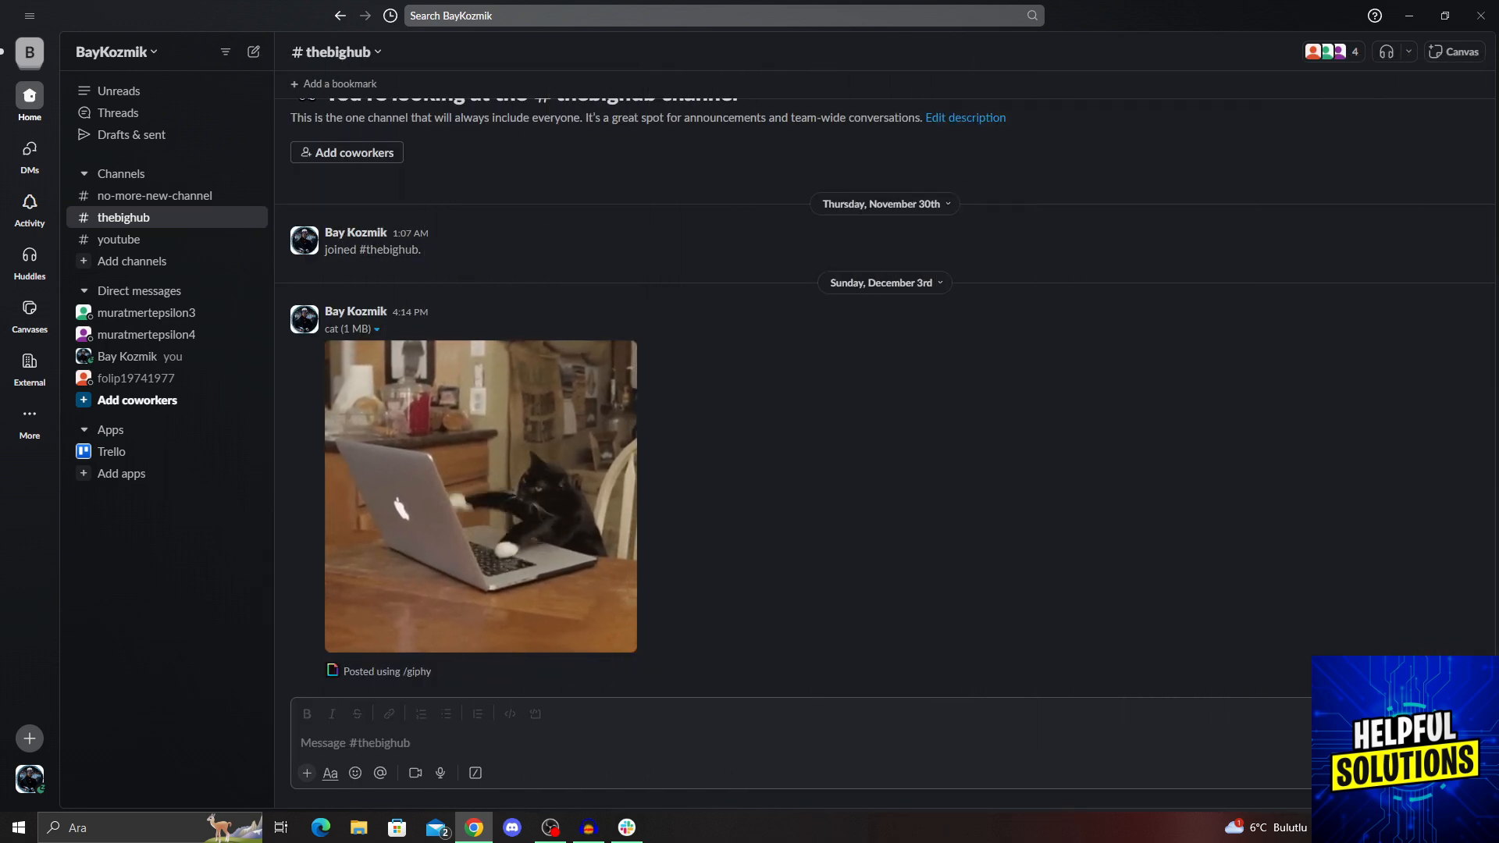